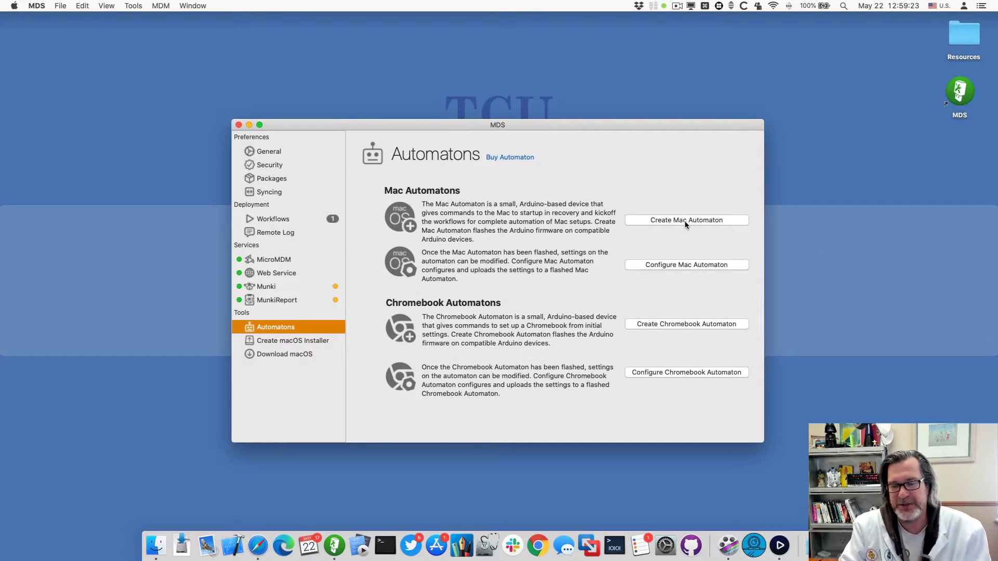
{"action": "mouse_move", "coordinate": [678, 265]}
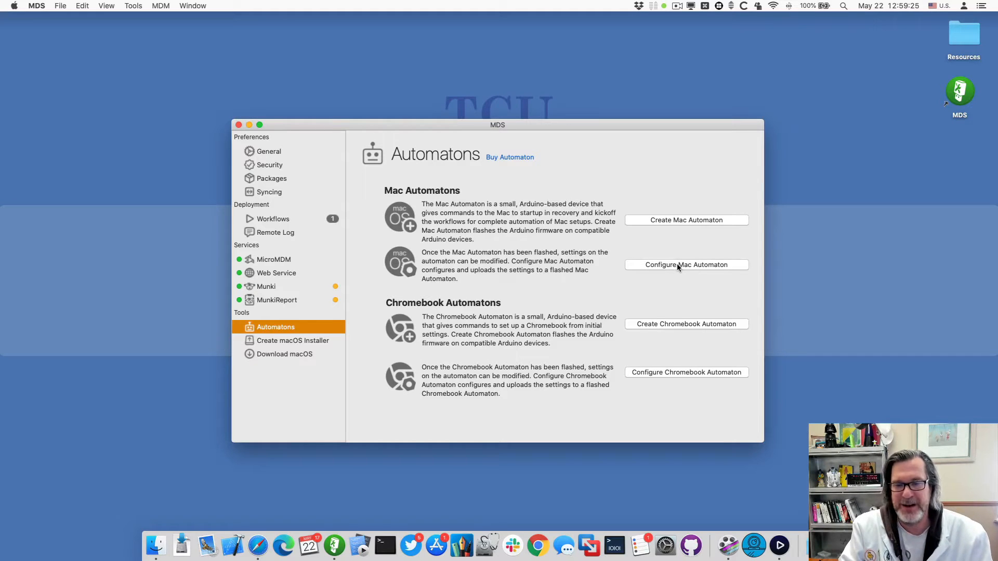
Bring up the Configure Mac Automaton sheet from the Automatons page.
{"action": "left_click", "coordinate": [686, 265]}
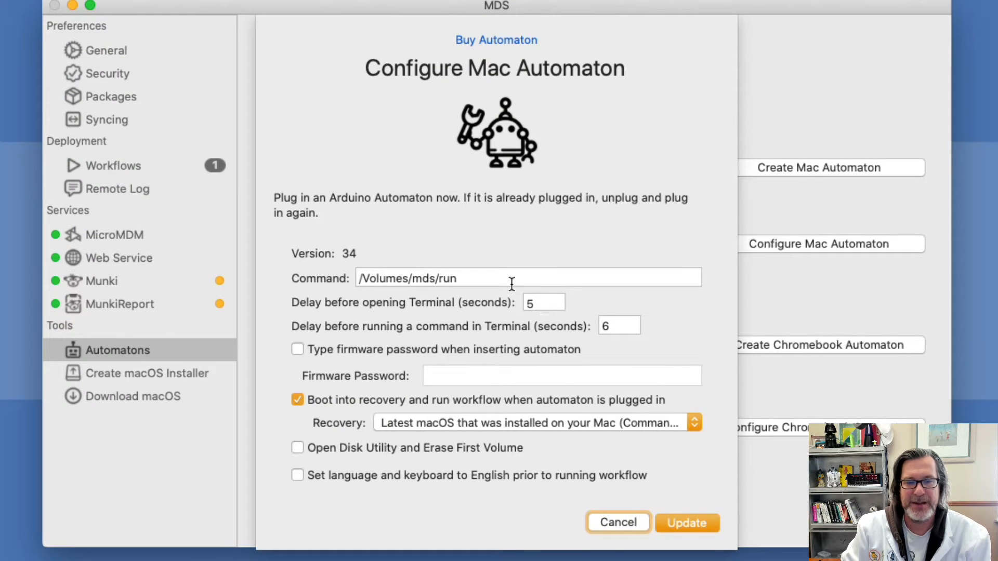
{"action": "mouse_move", "coordinate": [302, 290]}
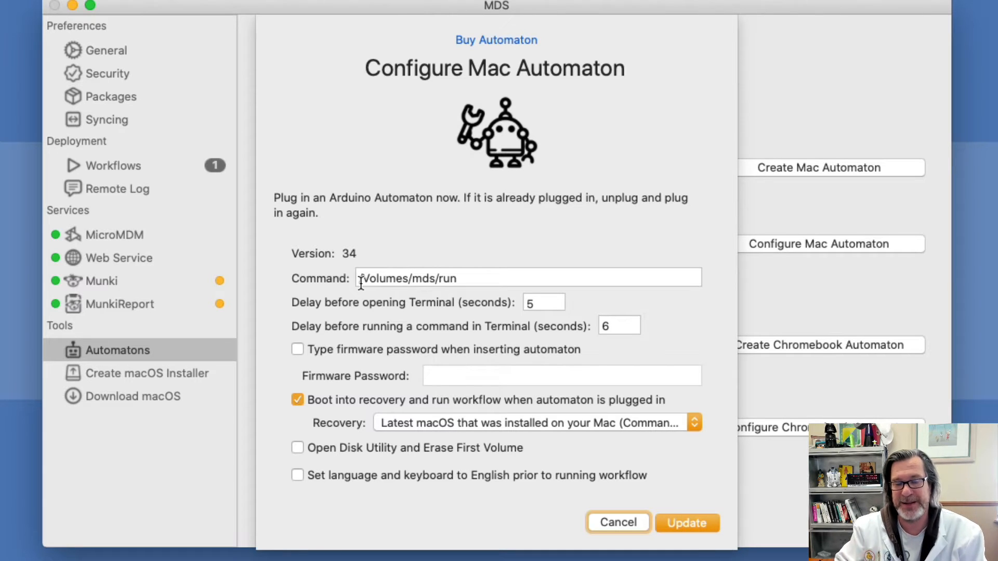
{"action": "left_click", "coordinate": [527, 278]}
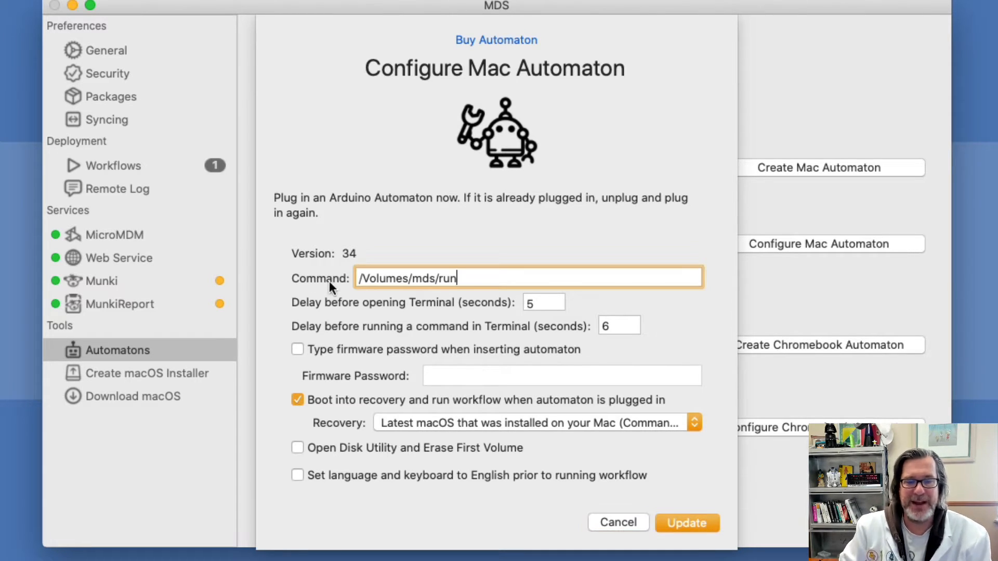
{"action": "mouse_move", "coordinate": [515, 270]}
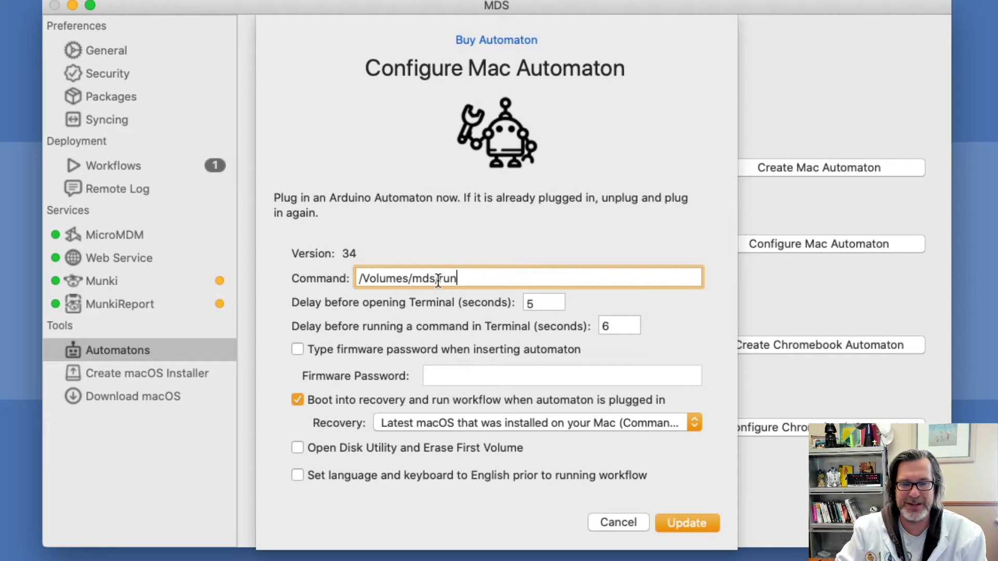
{"action": "double_click", "coordinate": [445, 278]}
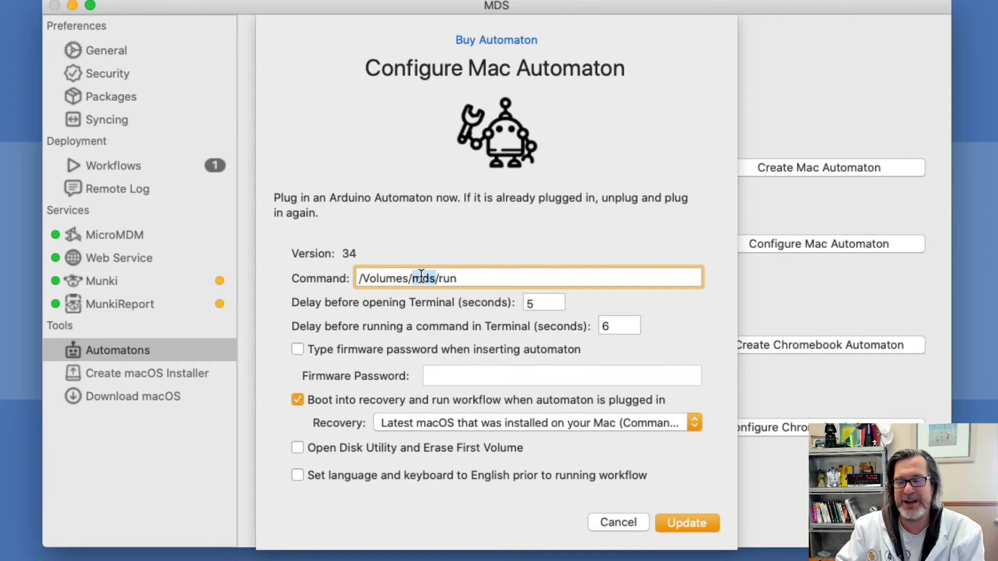
{"action": "double_click", "coordinate": [426, 279]}
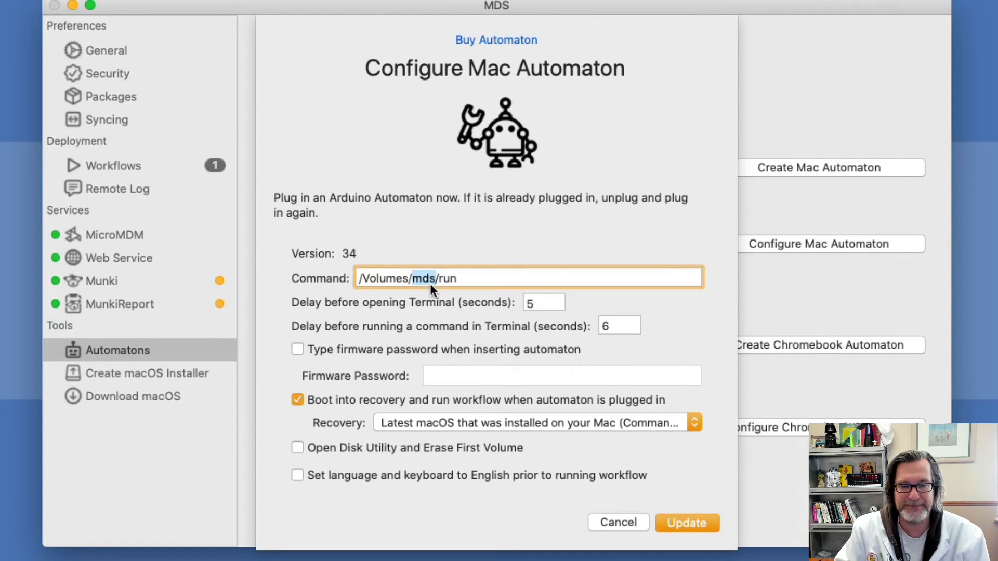
{"action": "mouse_move", "coordinate": [565, 245]}
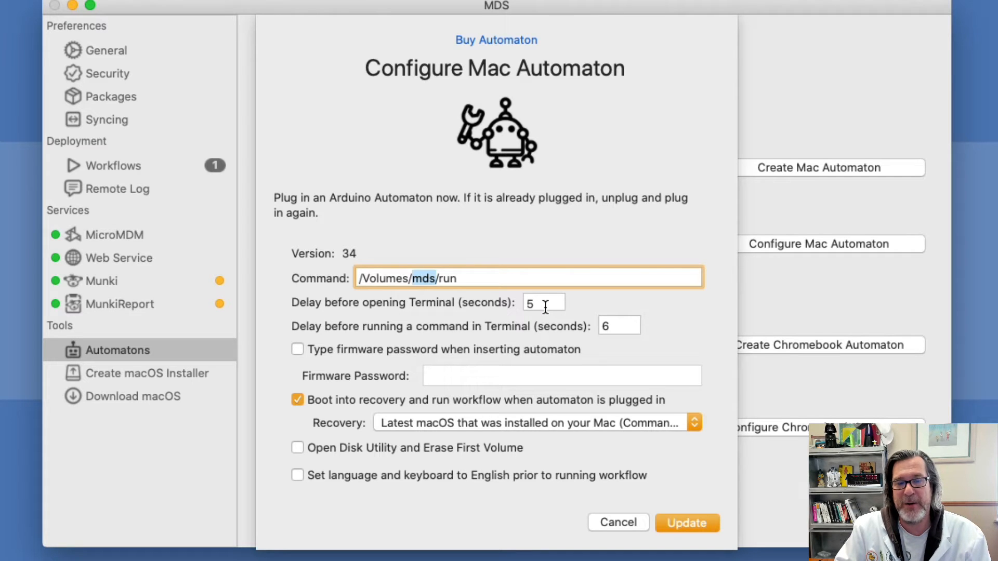
{"action": "left_click", "coordinate": [543, 303]}
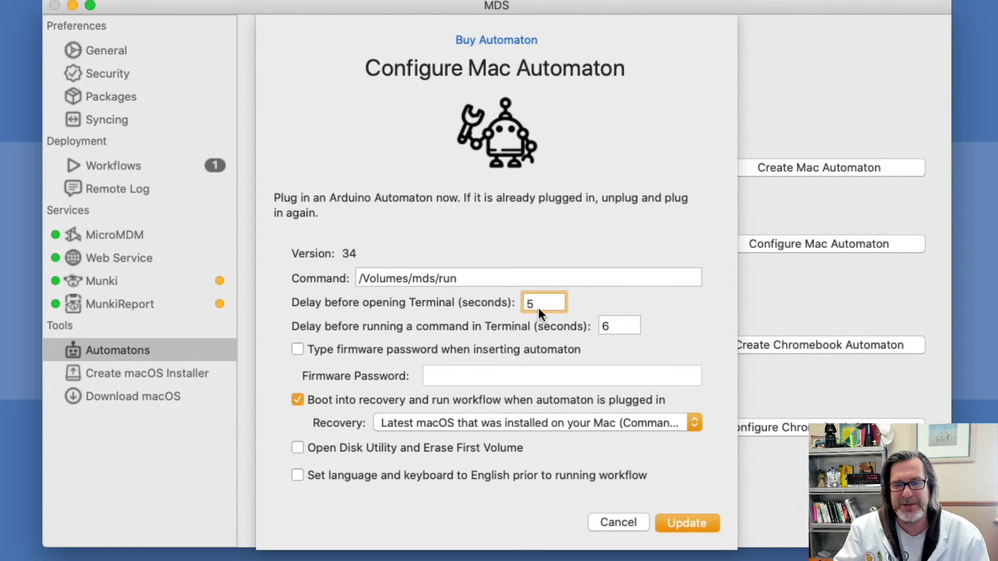
{"action": "left_click", "coordinate": [544, 303]}
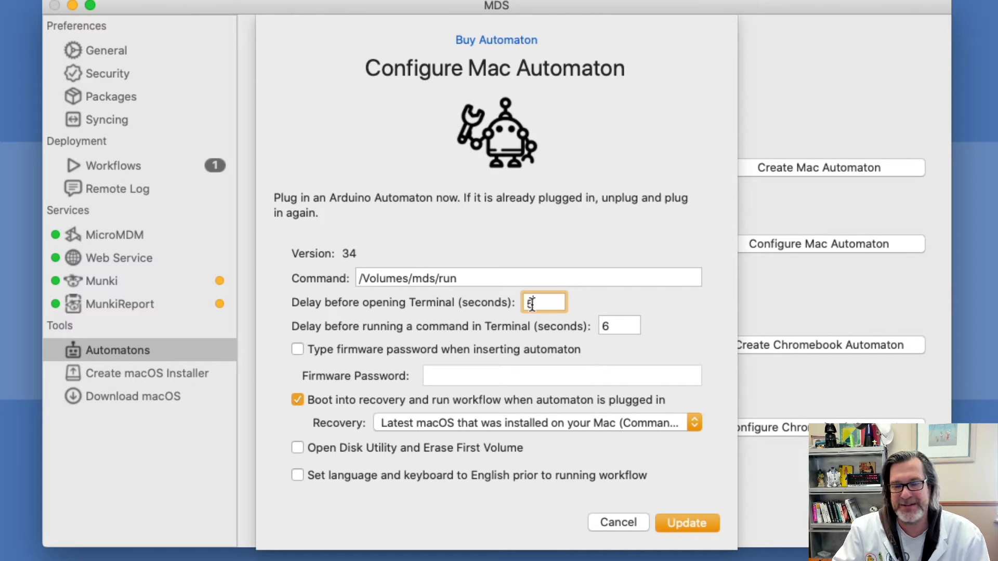
{"action": "left_click", "coordinate": [617, 325]}
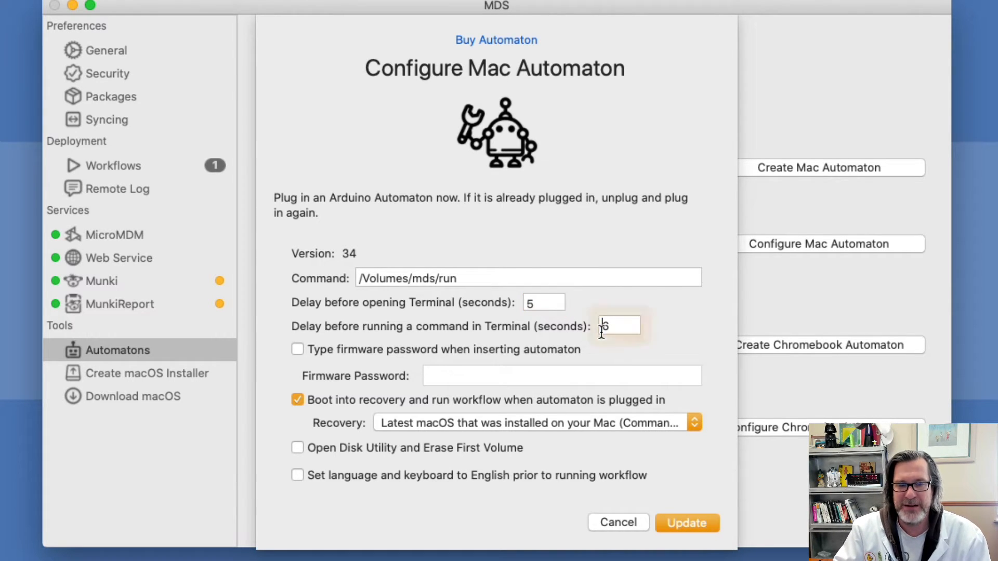
{"action": "type", "text": "6"}
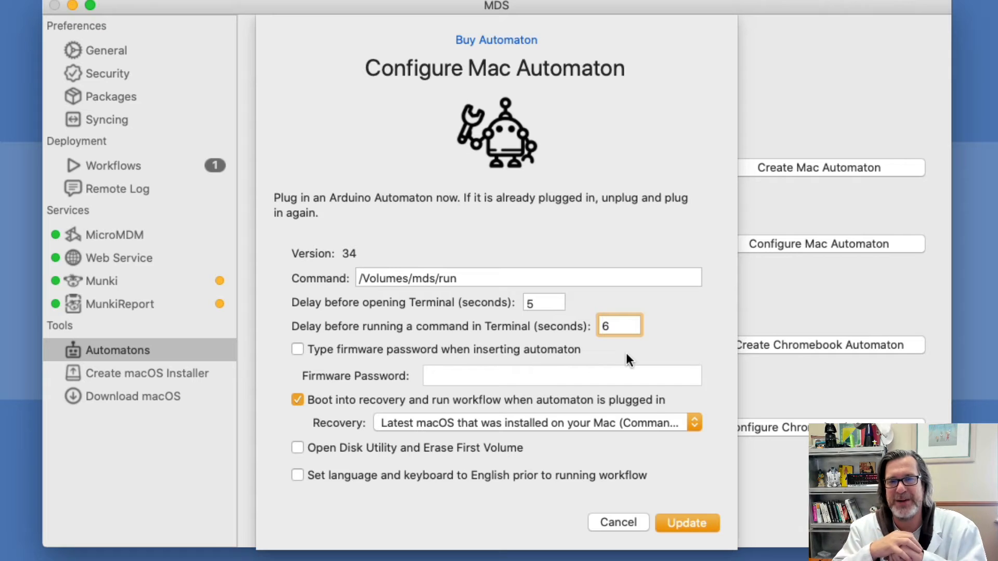
{"action": "mouse_move", "coordinate": [603, 351]}
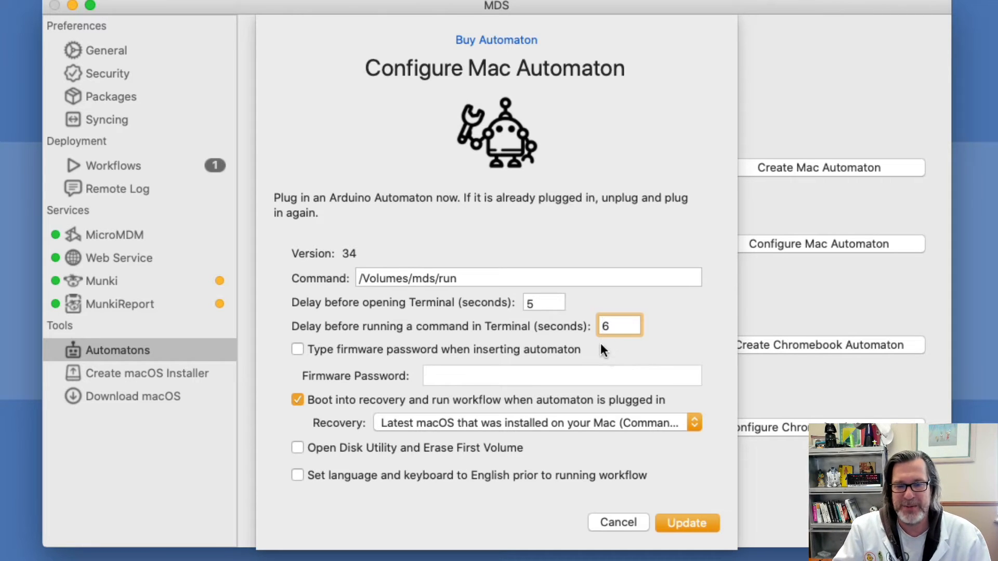
{"action": "left_click", "coordinate": [618, 326]}
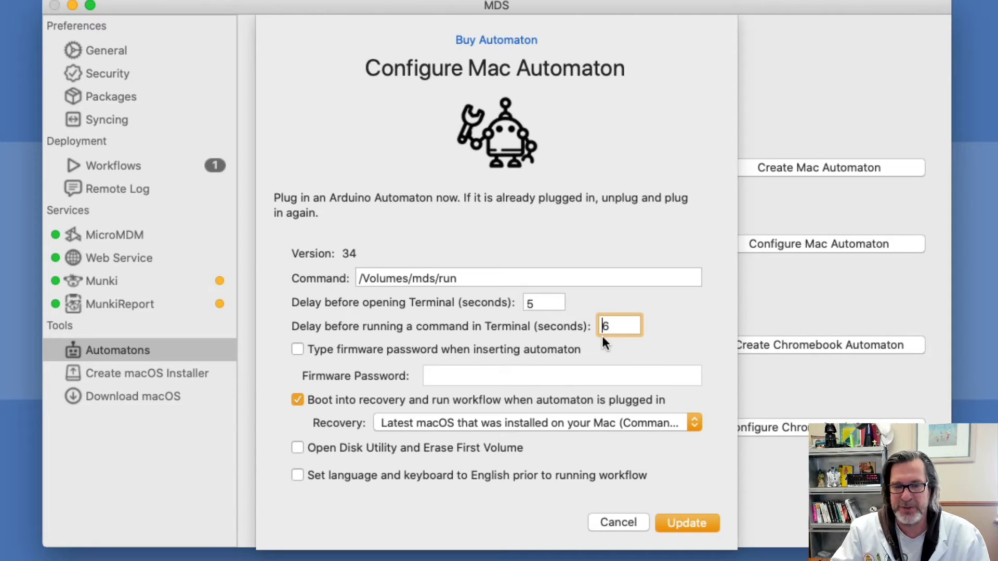
{"action": "mouse_move", "coordinate": [342, 361]}
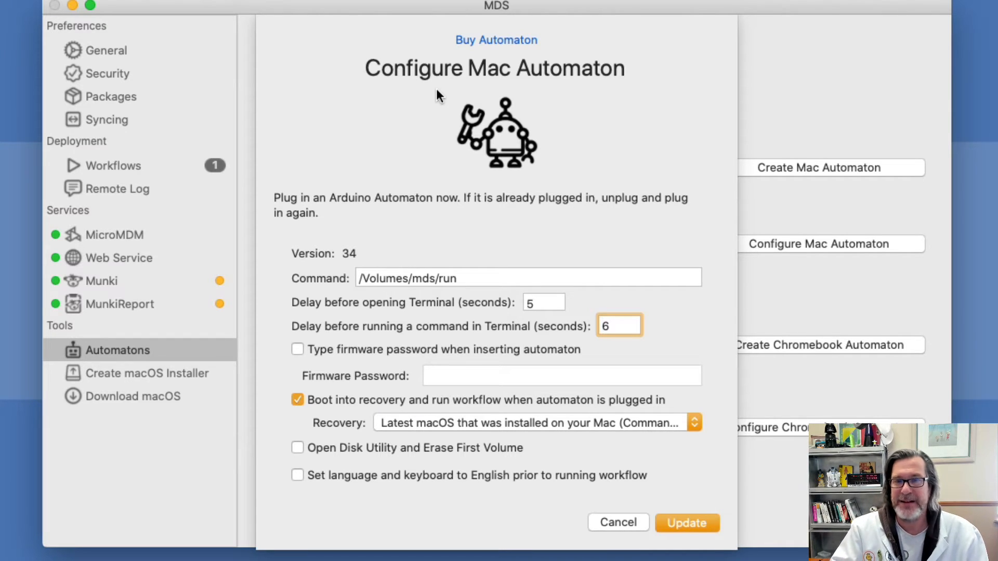
{"action": "left_click", "coordinate": [618, 325]}
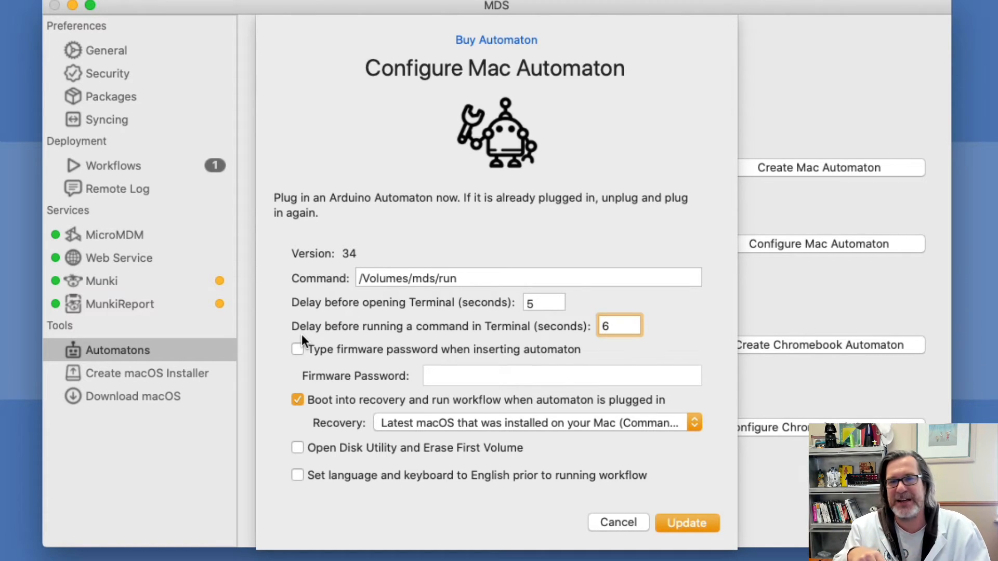
{"action": "left_click", "coordinate": [618, 326]}
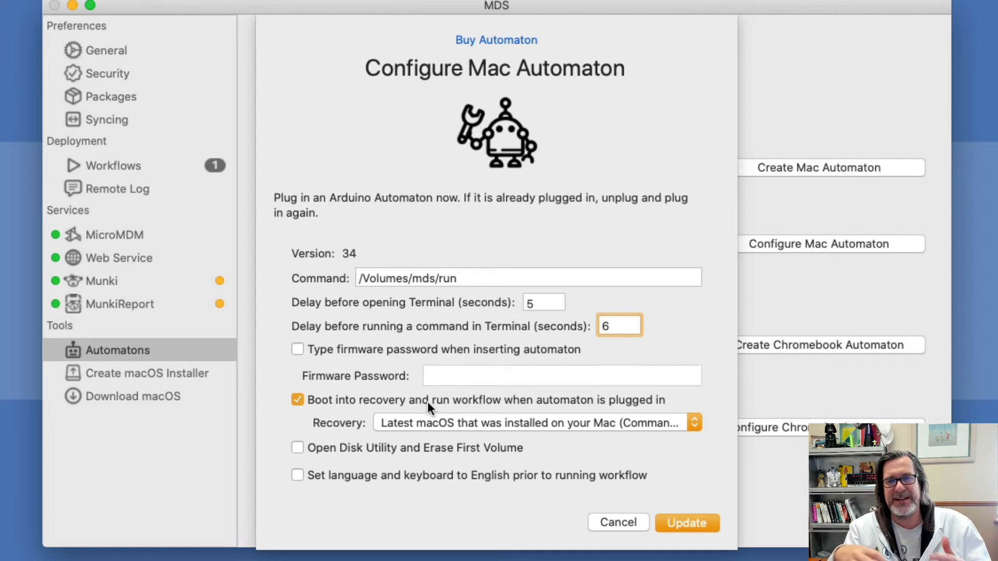
Set the Terminal command delay to 6 and keep recovery on 'Latest macOS that was installed'.
{"action": "left_click", "coordinate": [618, 326]}
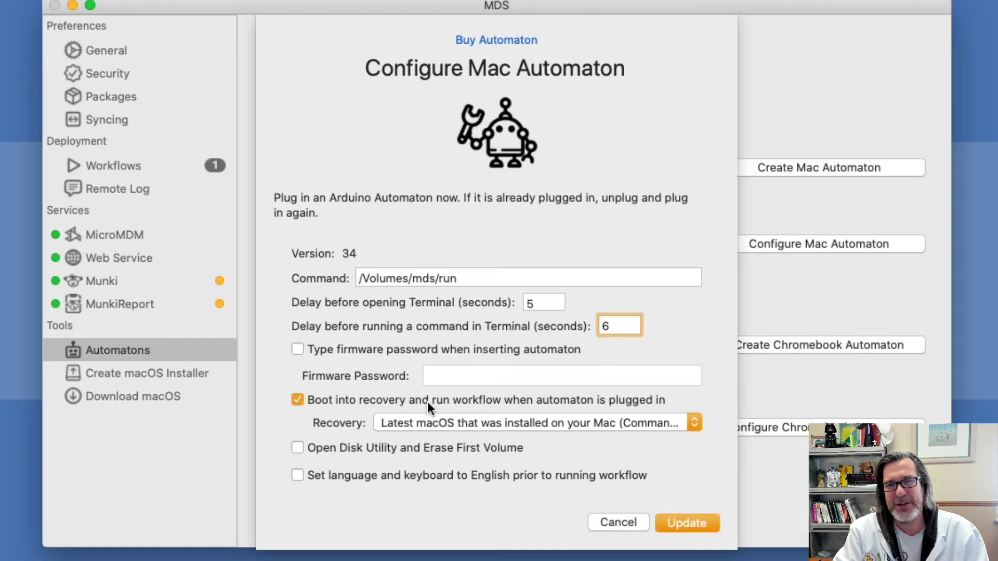
{"action": "left_click", "coordinate": [618, 325]}
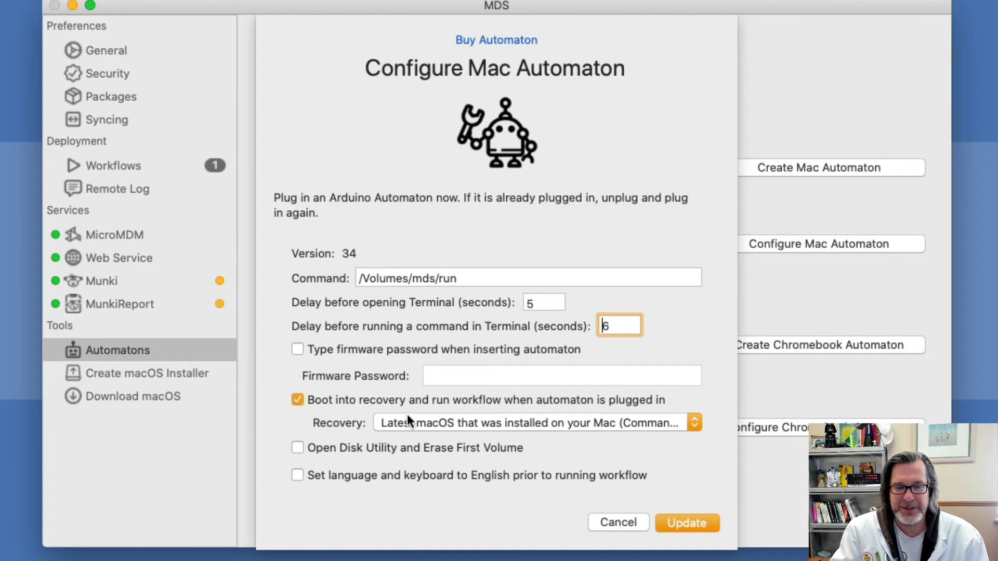
{"action": "mouse_move", "coordinate": [410, 427]}
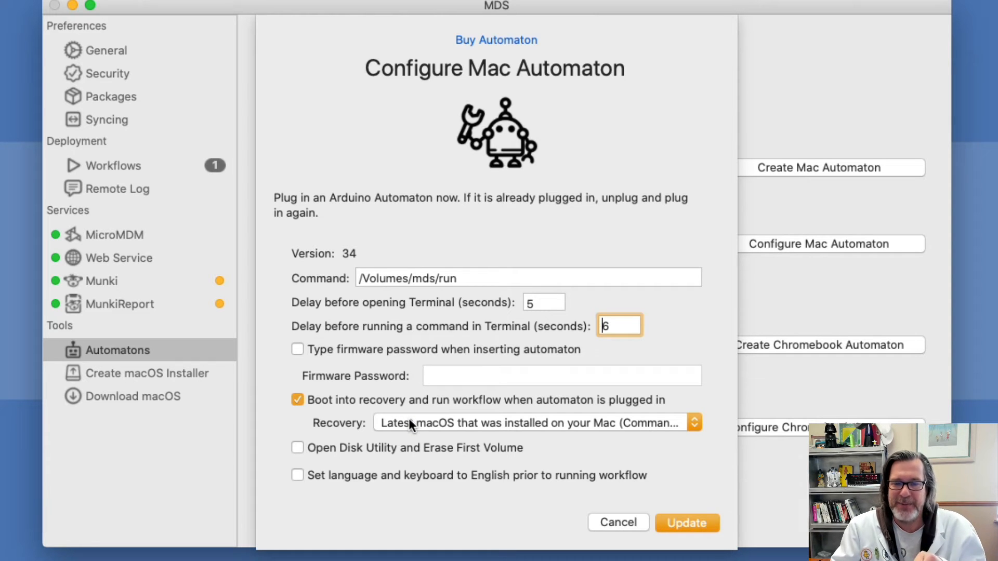
{"action": "left_click", "coordinate": [533, 423]}
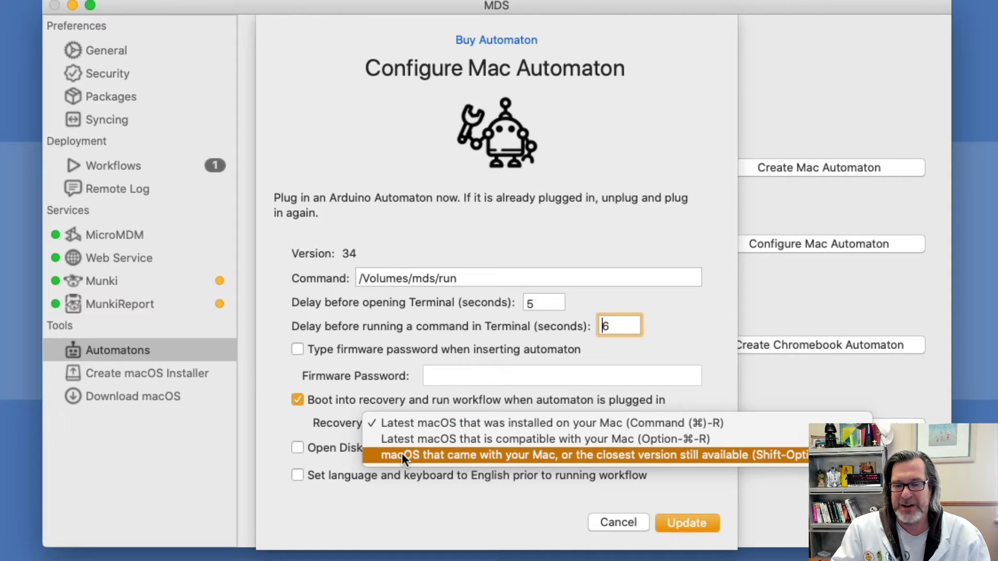
{"action": "mouse_move", "coordinate": [399, 465]}
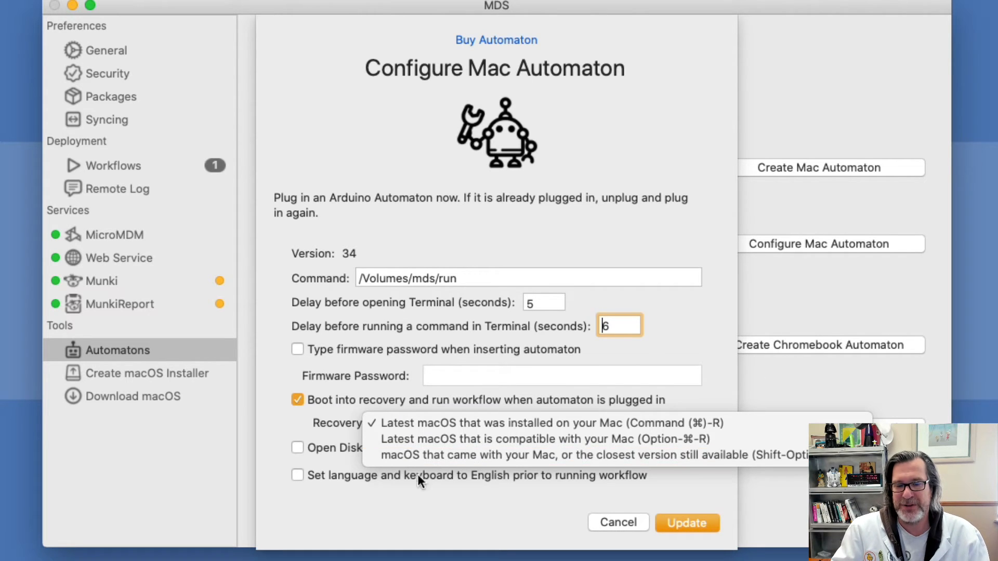
{"action": "mouse_move", "coordinate": [452, 455]}
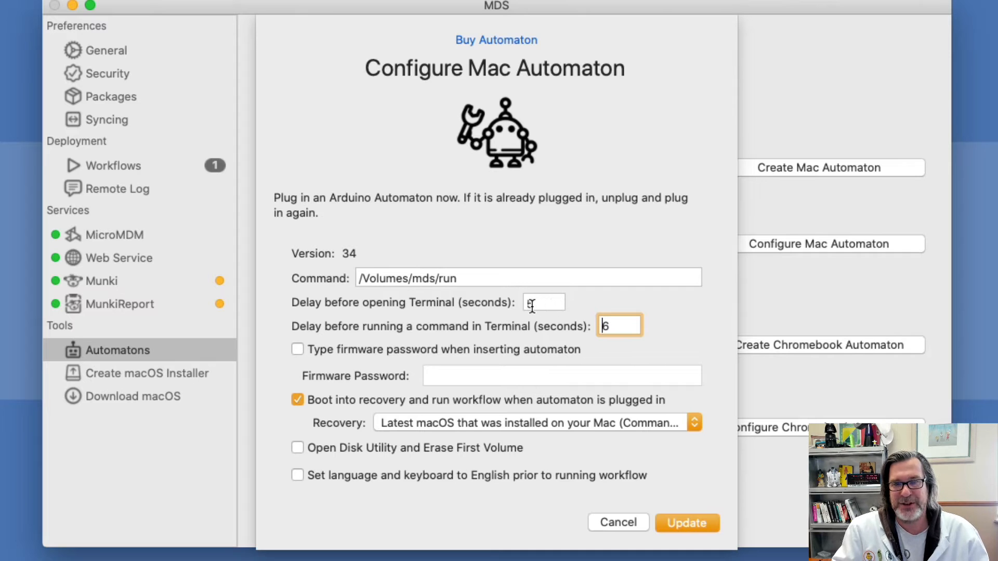
{"action": "left_click", "coordinate": [534, 423]}
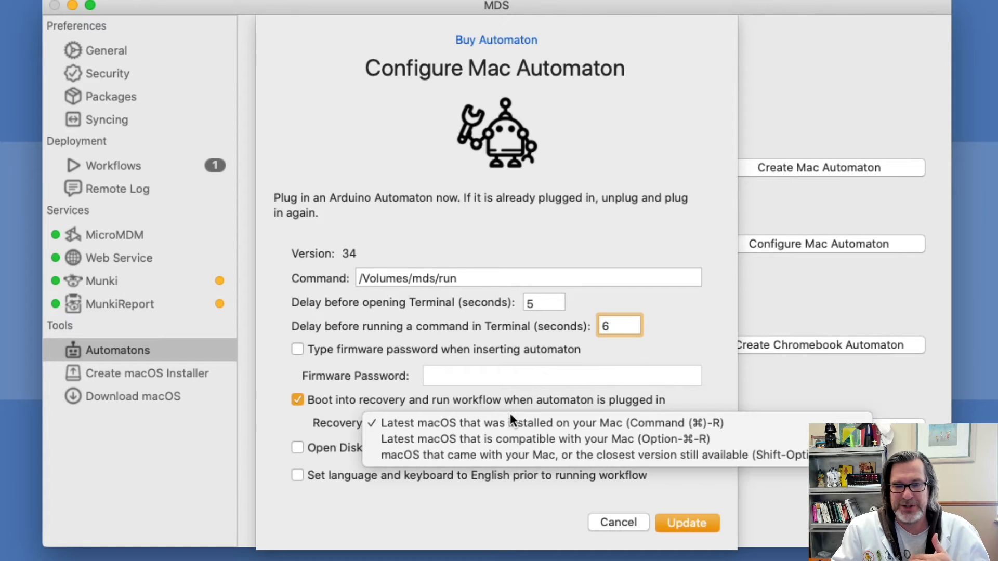
{"action": "left_click", "coordinate": [552, 423]}
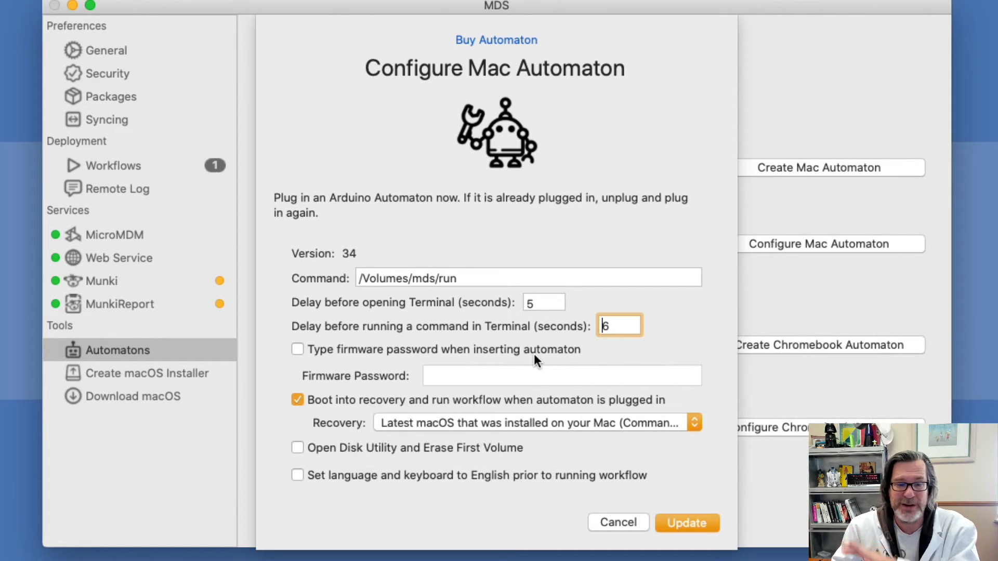
{"action": "left_click", "coordinate": [297, 447]}
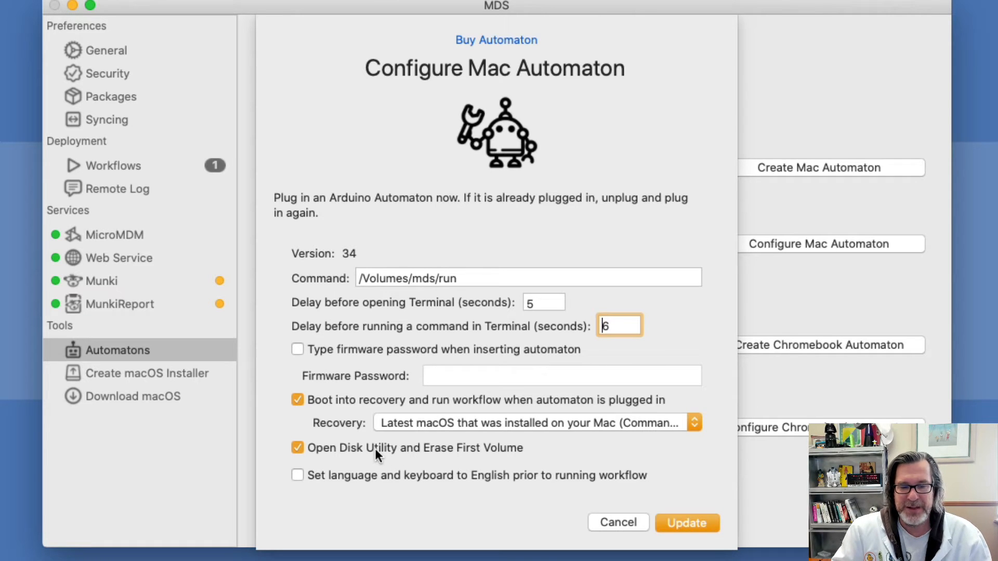
{"action": "left_click", "coordinate": [297, 447]}
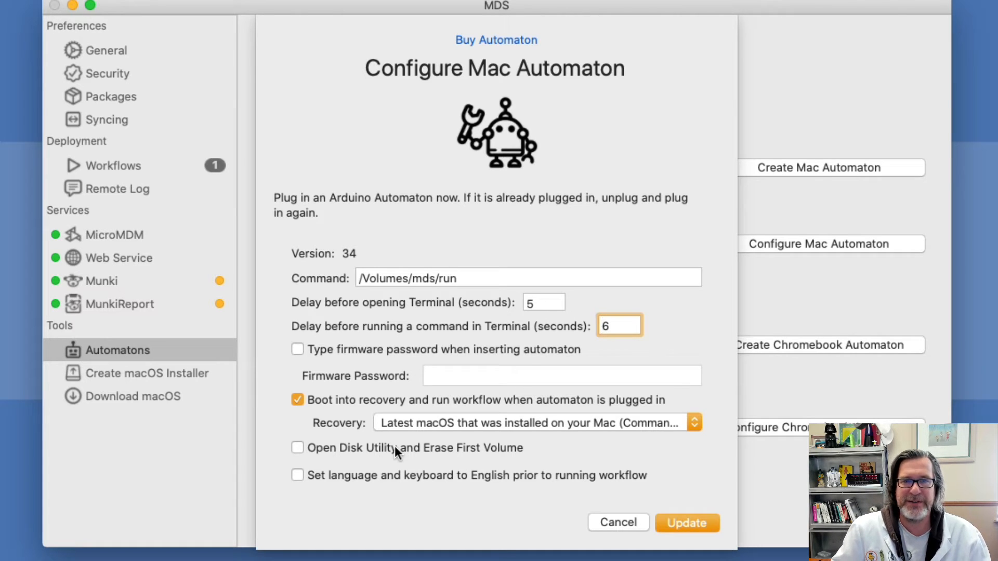
{"action": "mouse_move", "coordinate": [372, 453]}
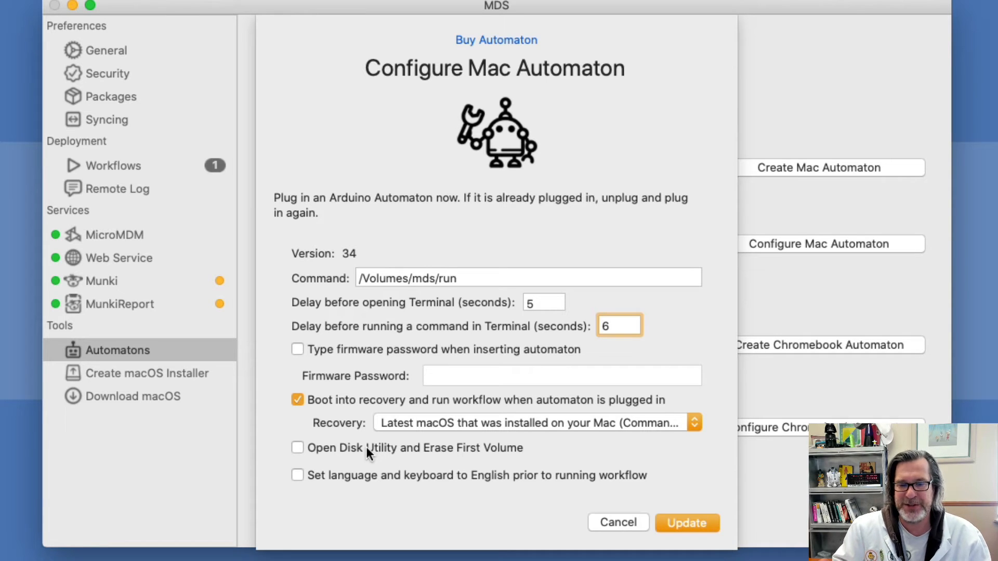
{"action": "left_click", "coordinate": [618, 325]}
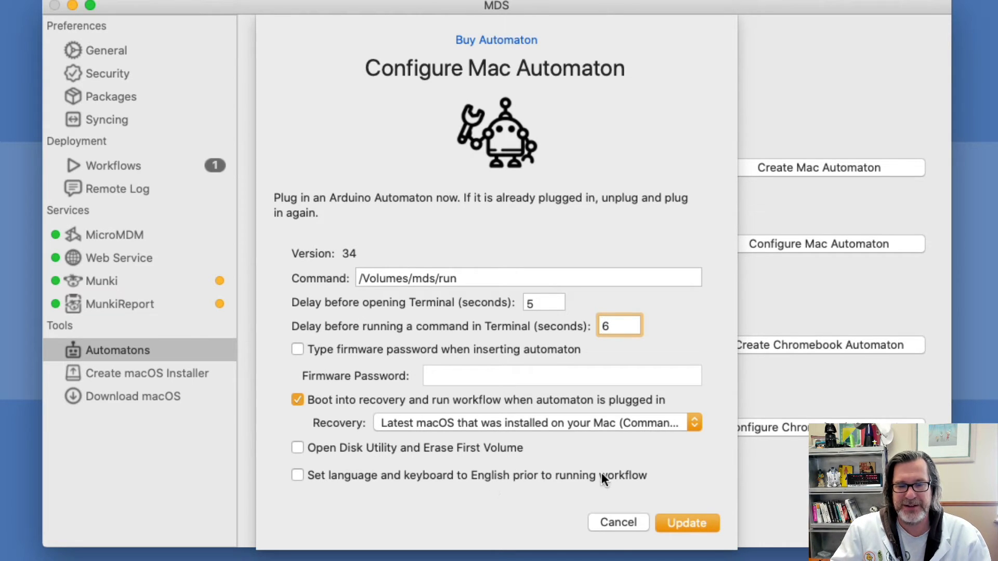
{"action": "mouse_move", "coordinate": [616, 482]}
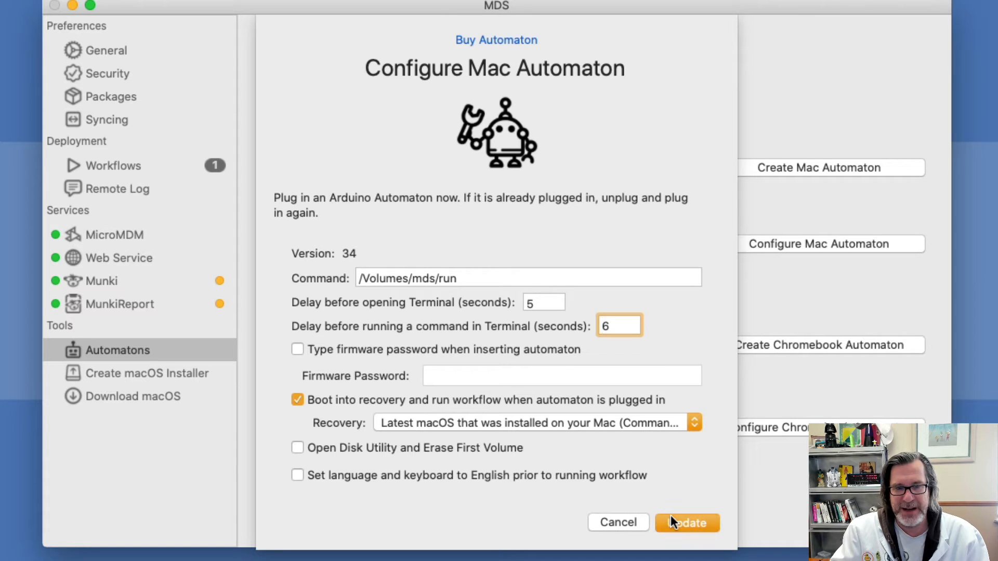
Update the Automaton with the new settings and acknowledge the Update Successful alert.
{"action": "left_click", "coordinate": [686, 523]}
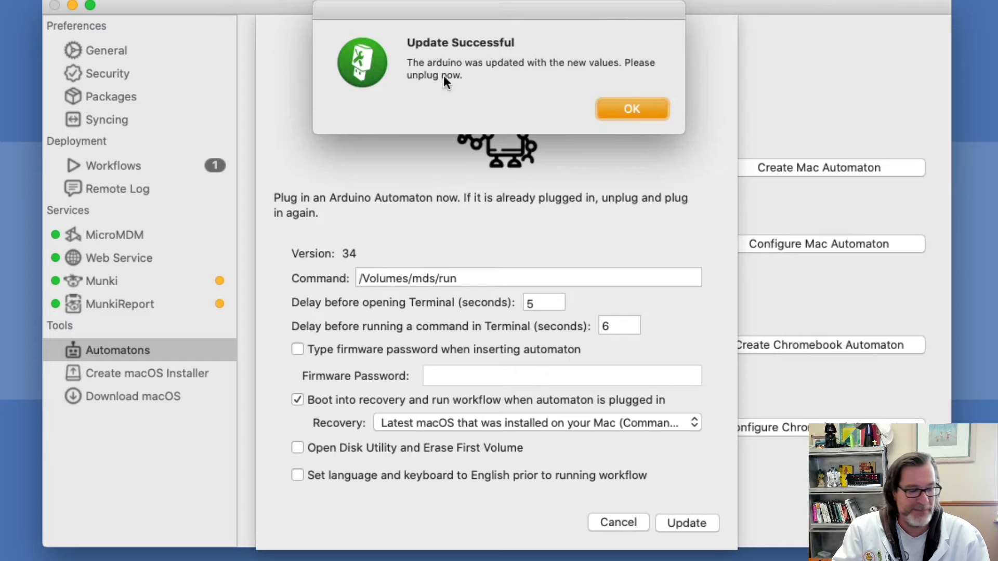
{"action": "left_click", "coordinate": [631, 108]}
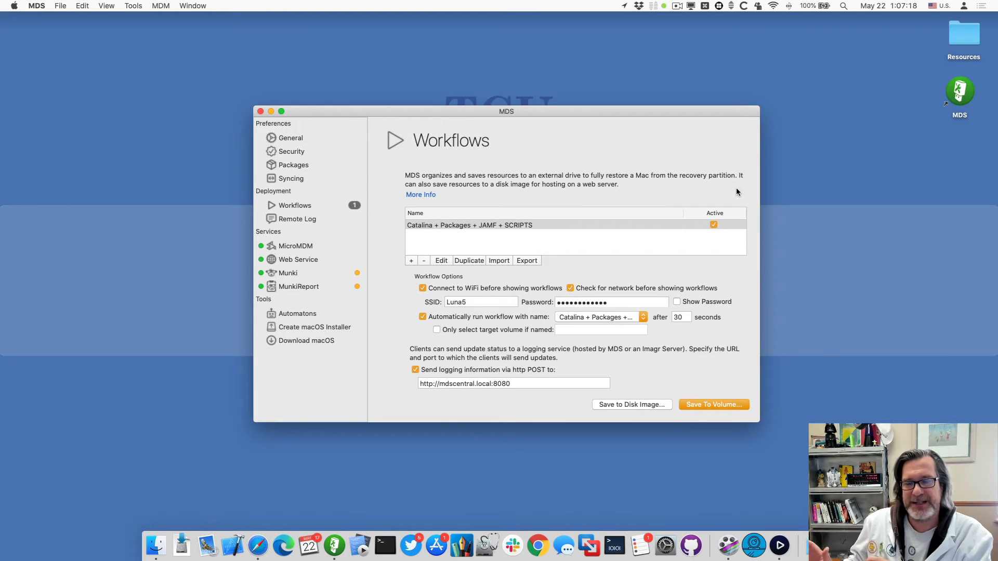
{"action": "mouse_move", "coordinate": [809, 78]}
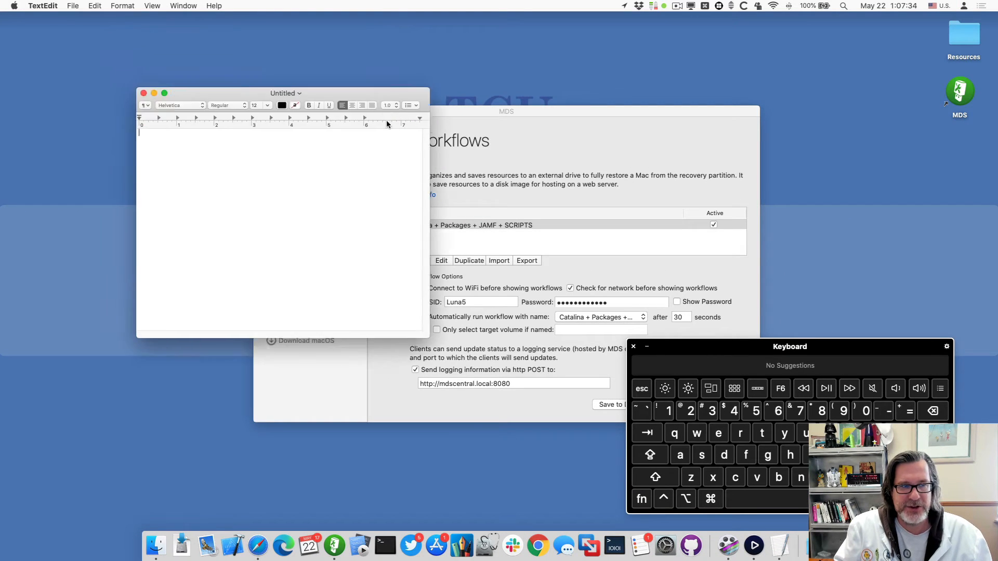
Enlarge the on-screen Keyboard Viewer beside the blank TextEdit document.
{"action": "left_click_drag", "start_coordinate": [284, 92], "coordinate": [326, 182]}
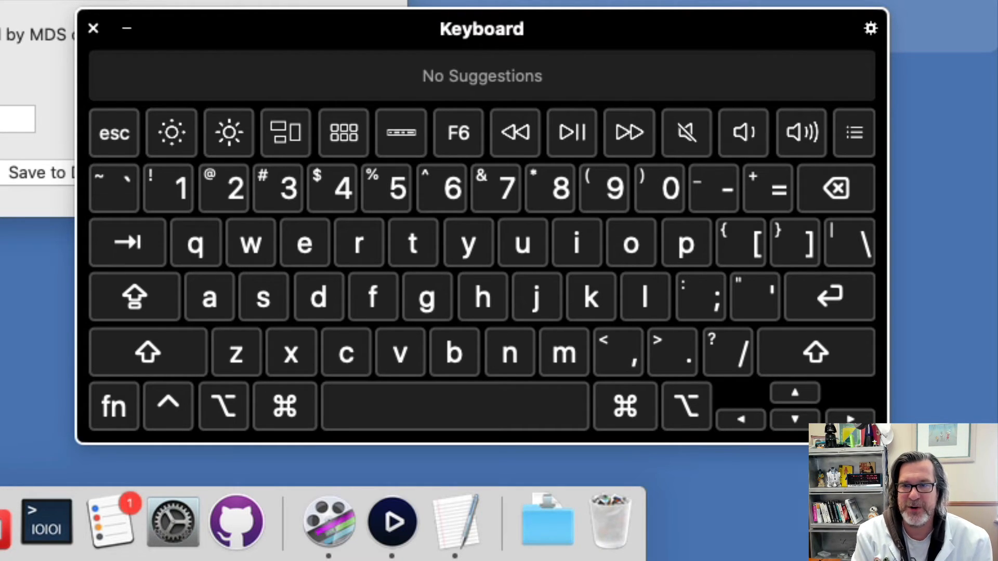
{"action": "key", "text": "cmd+r"}
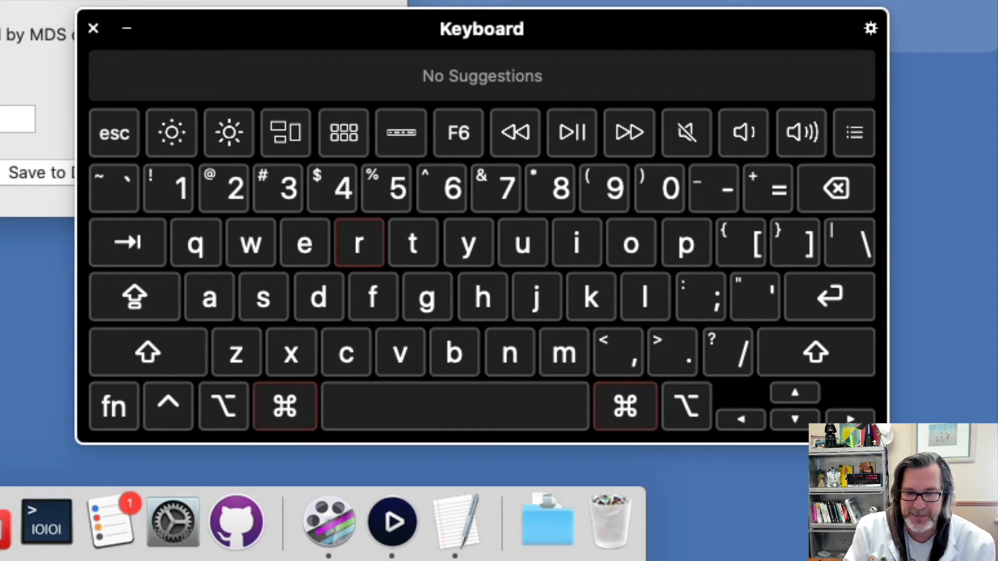
{"action": "left_click", "coordinate": [291, 353]}
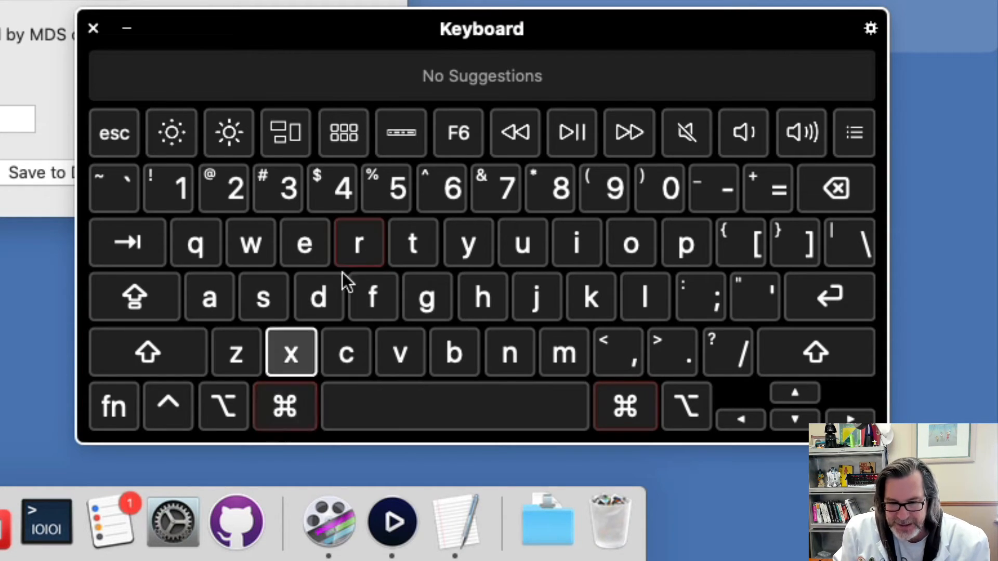
{"action": "left_click", "coordinate": [291, 352]}
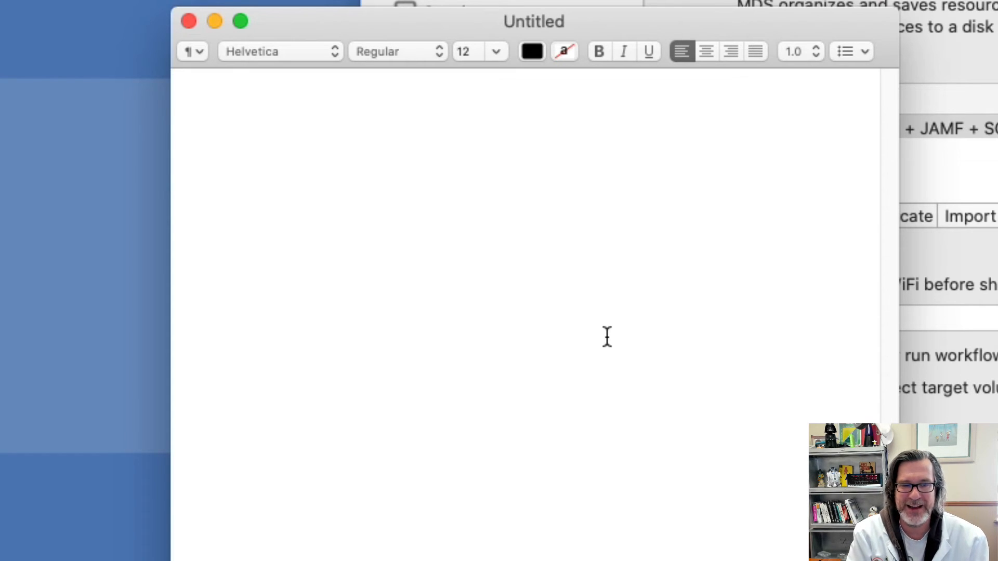
{"action": "left_click", "coordinate": [179, 76]}
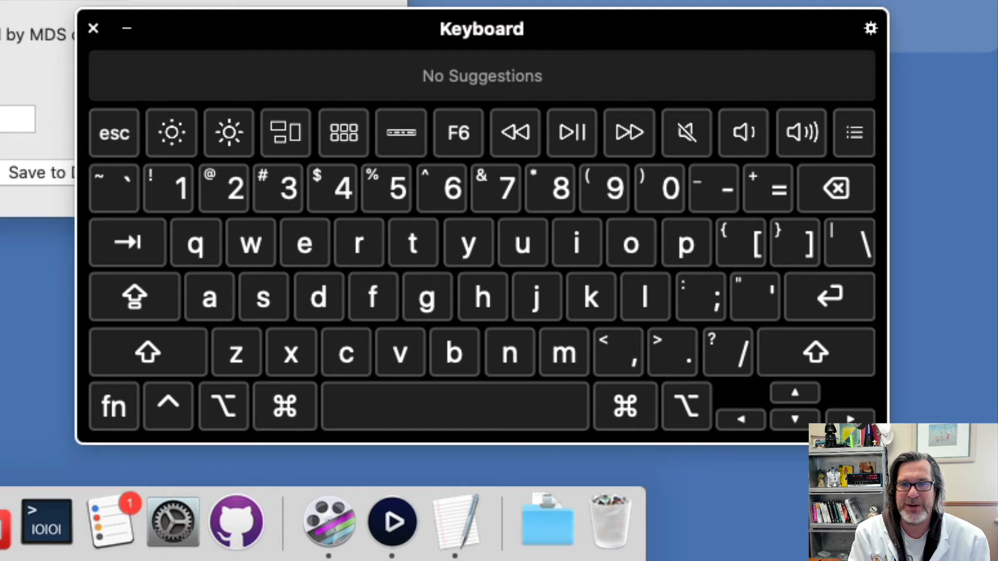
Boot the Mac mini into Recovery and show the Utilities menu listing Terminal.
{"action": "left_click", "coordinate": [113, 132]}
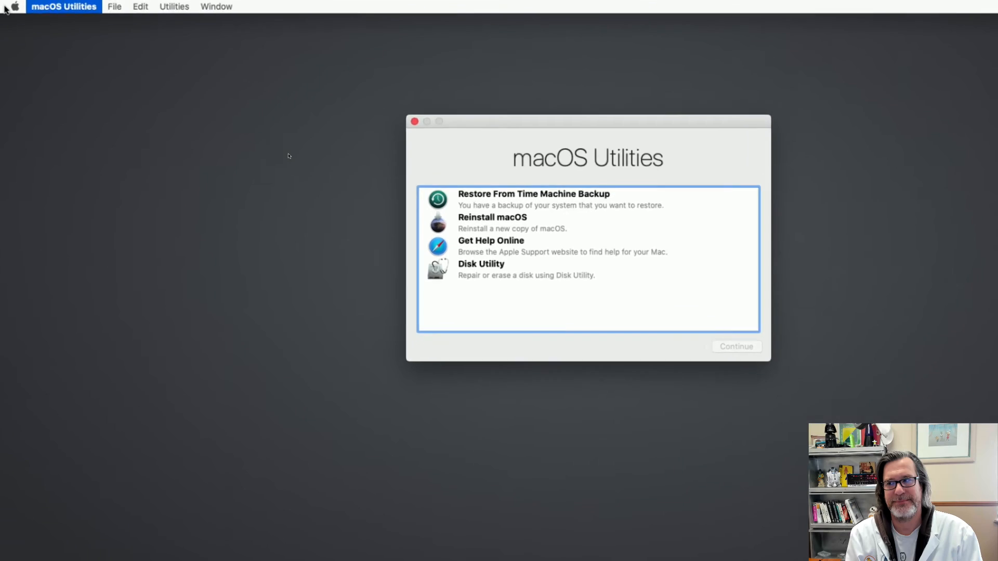
{"action": "left_click", "coordinate": [174, 7]}
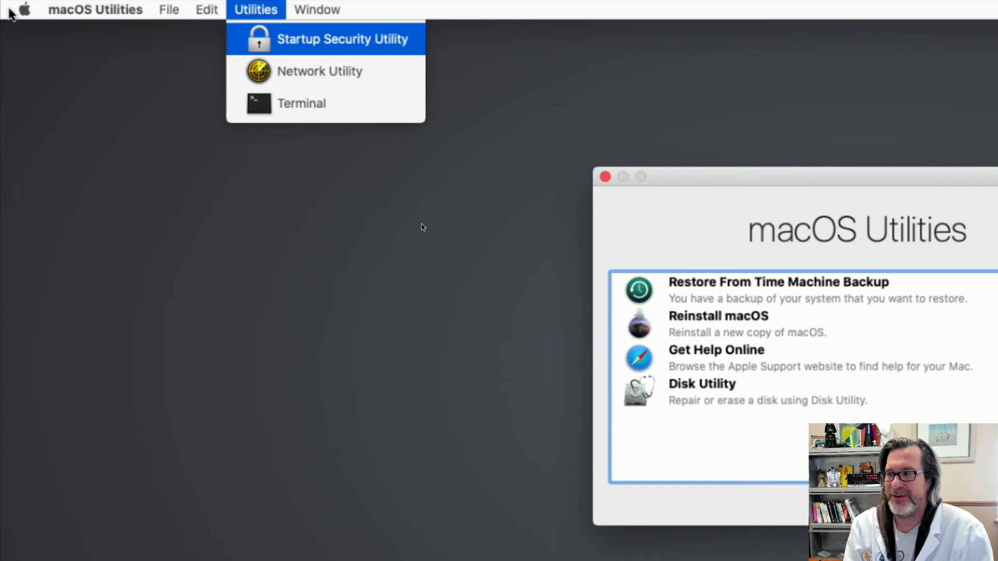